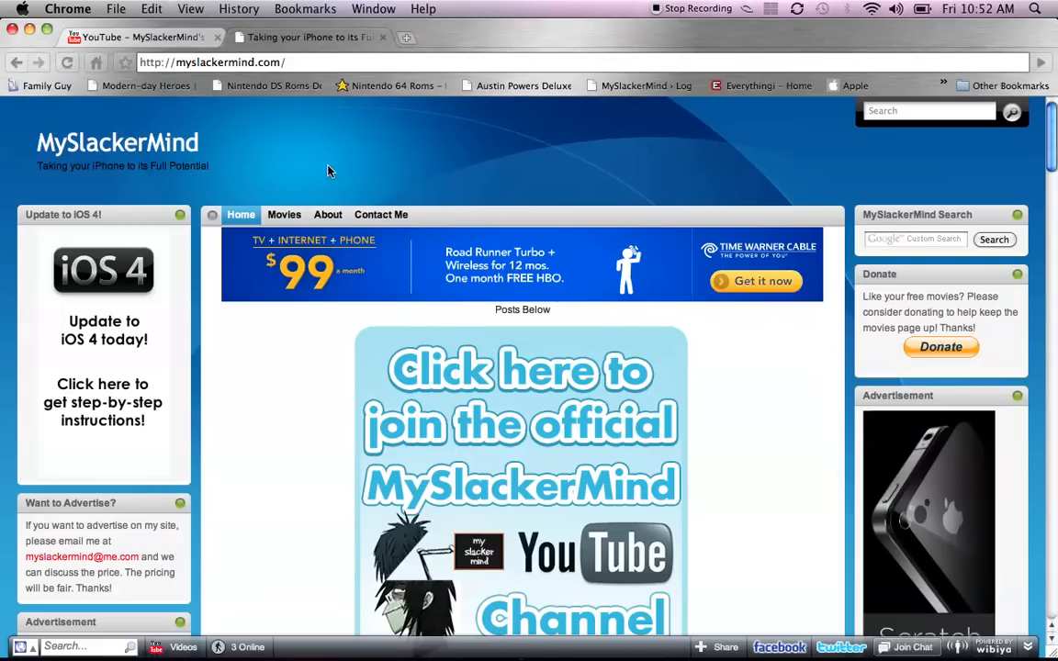
Step: Open the '1,000 Subscriber Giveaway!' post on MySlackerMind and scroll to its giveaway poll
scroll("down", 3)
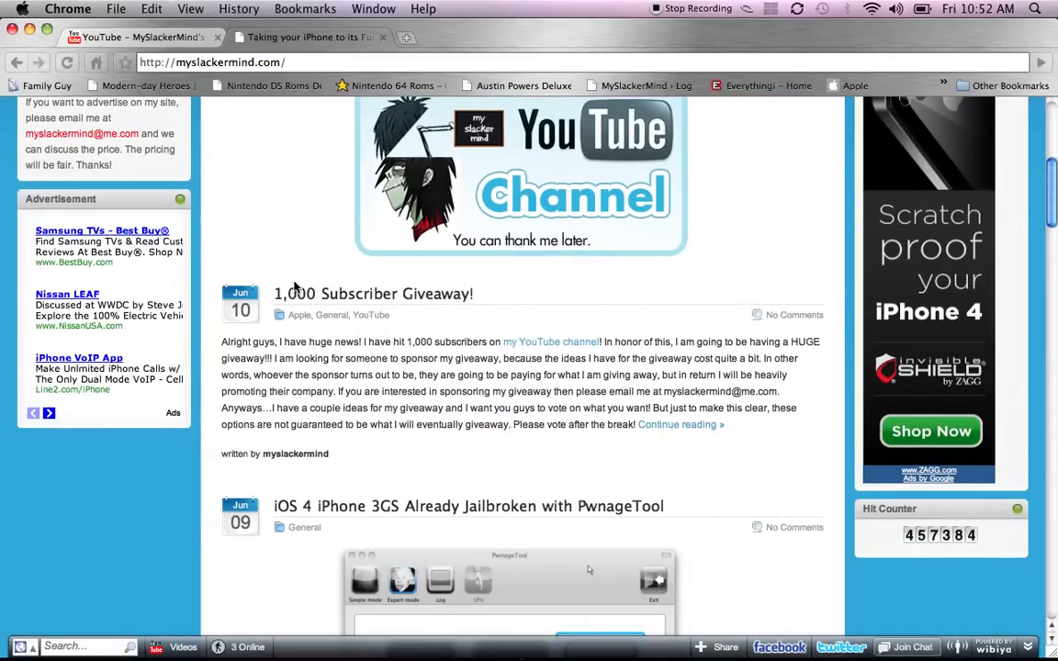
left_click(368, 293)
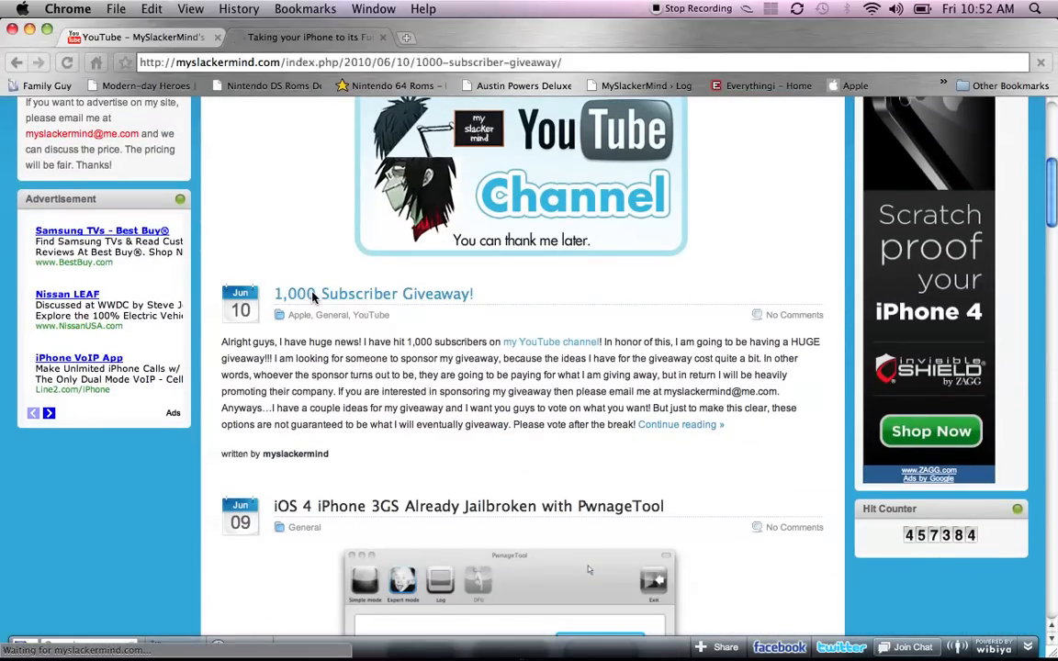
left_click(372, 294)
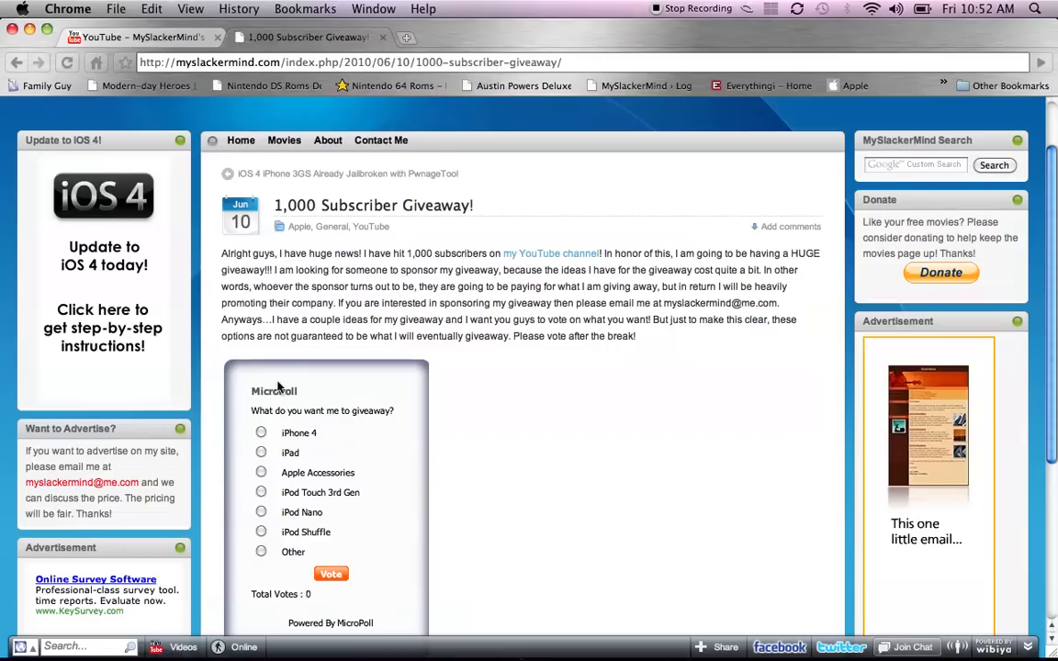
scroll("down", 3)
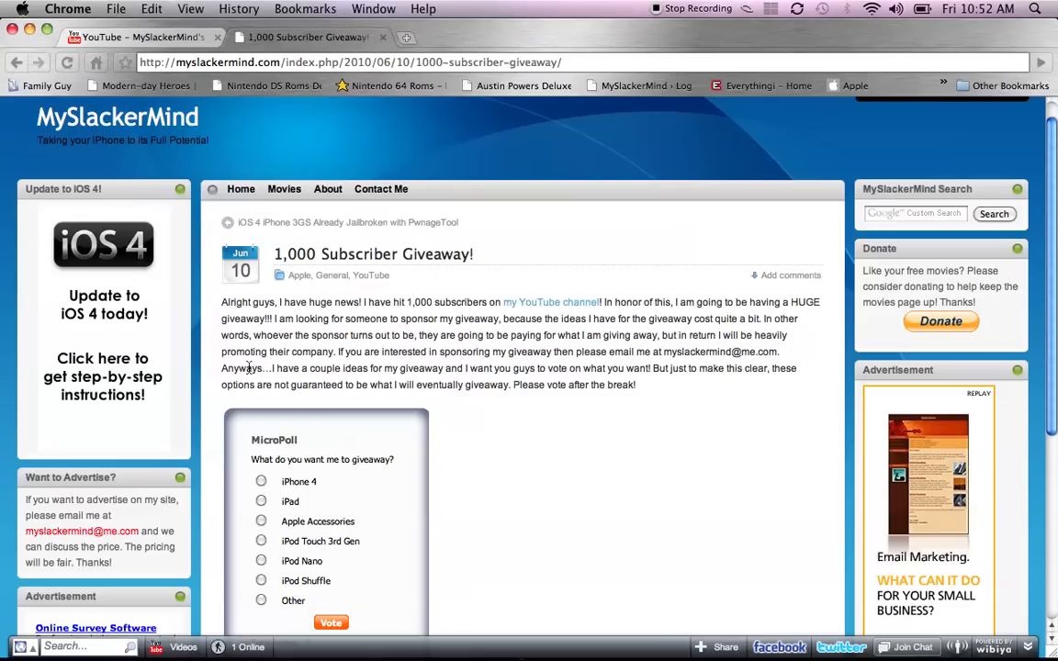
mouse_move(248, 202)
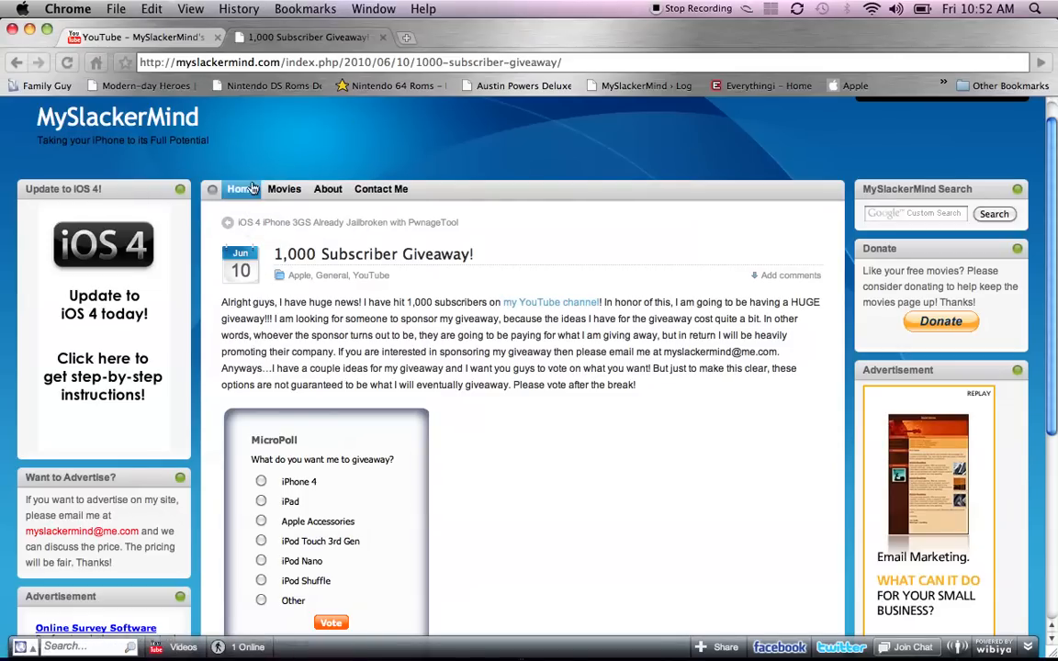
Step: Go back to the MySlackerMind home page and scroll down to the June 08 iOS 4 post
left_click(240, 189)
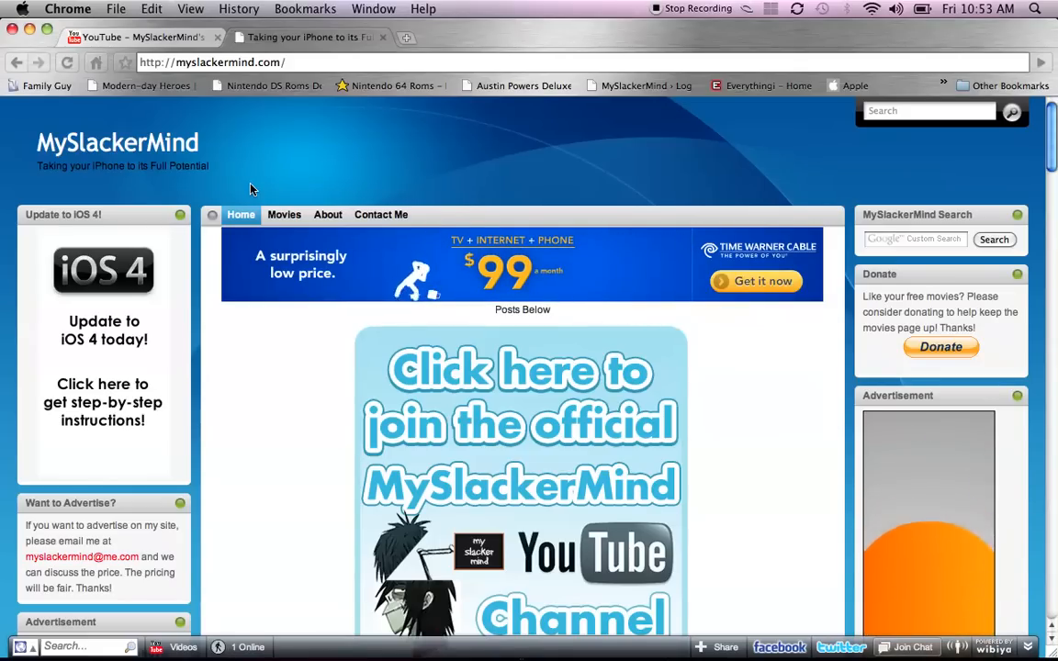
scroll("down", 3)
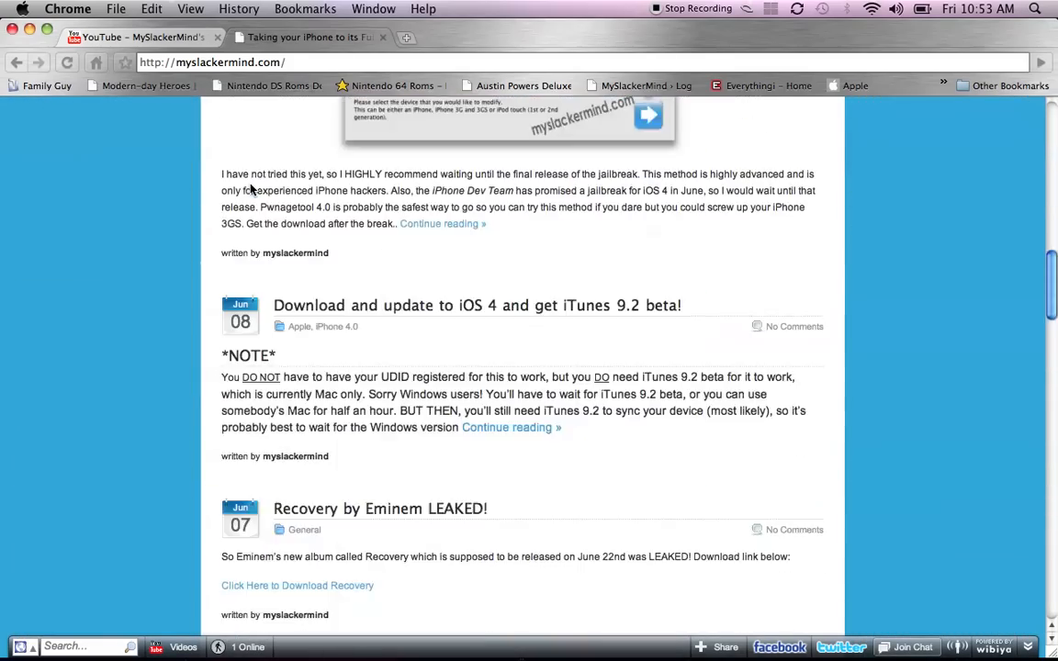
scroll("down", 3)
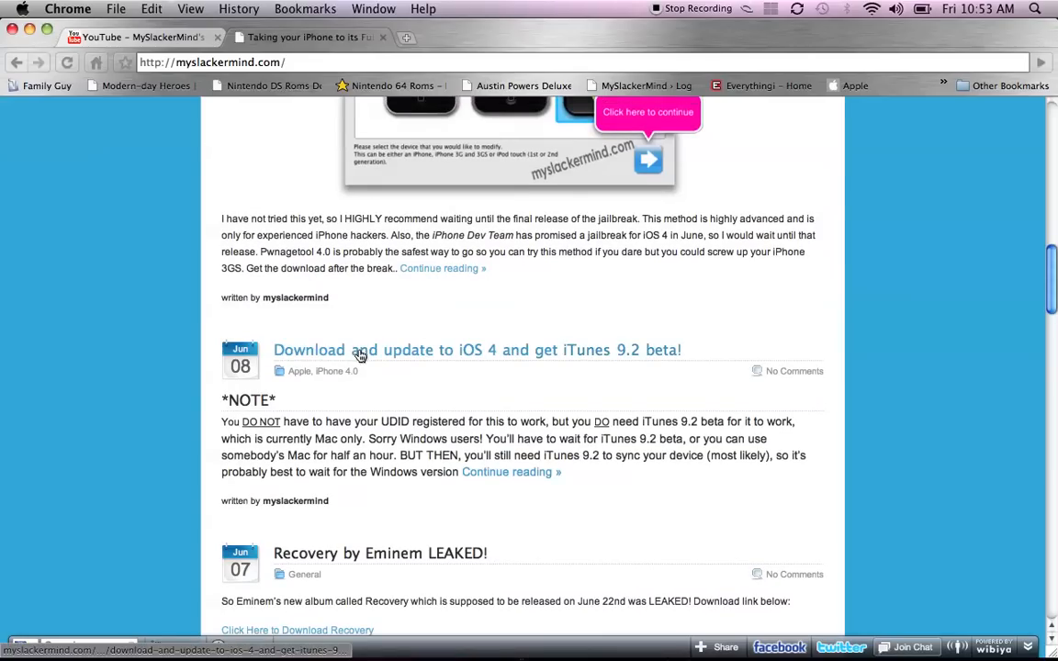
mouse_move(360, 353)
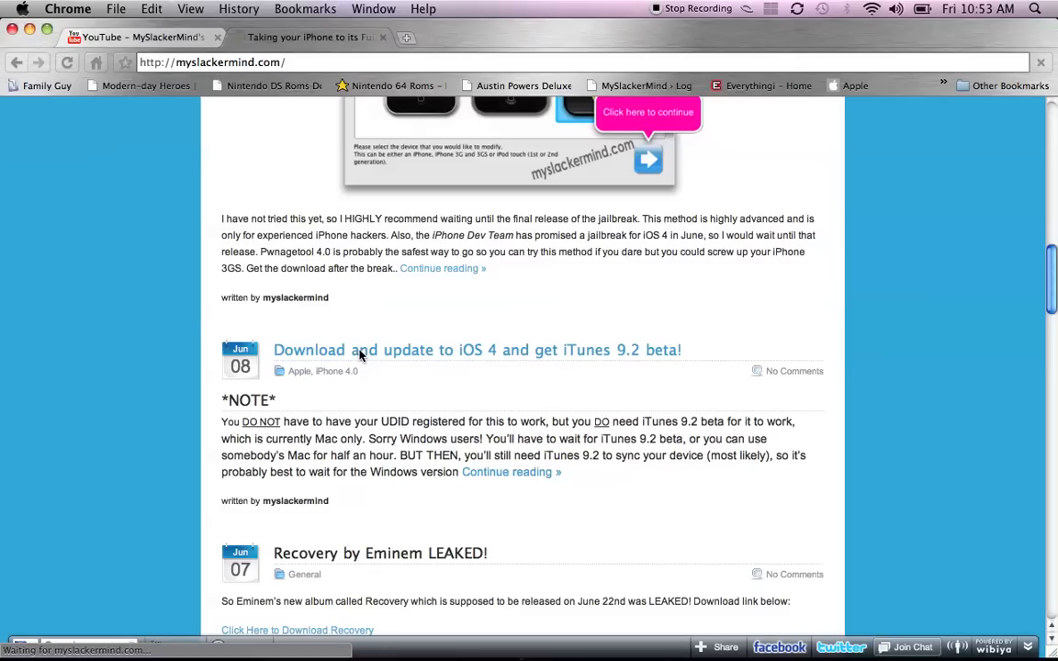
mouse_move(302, 350)
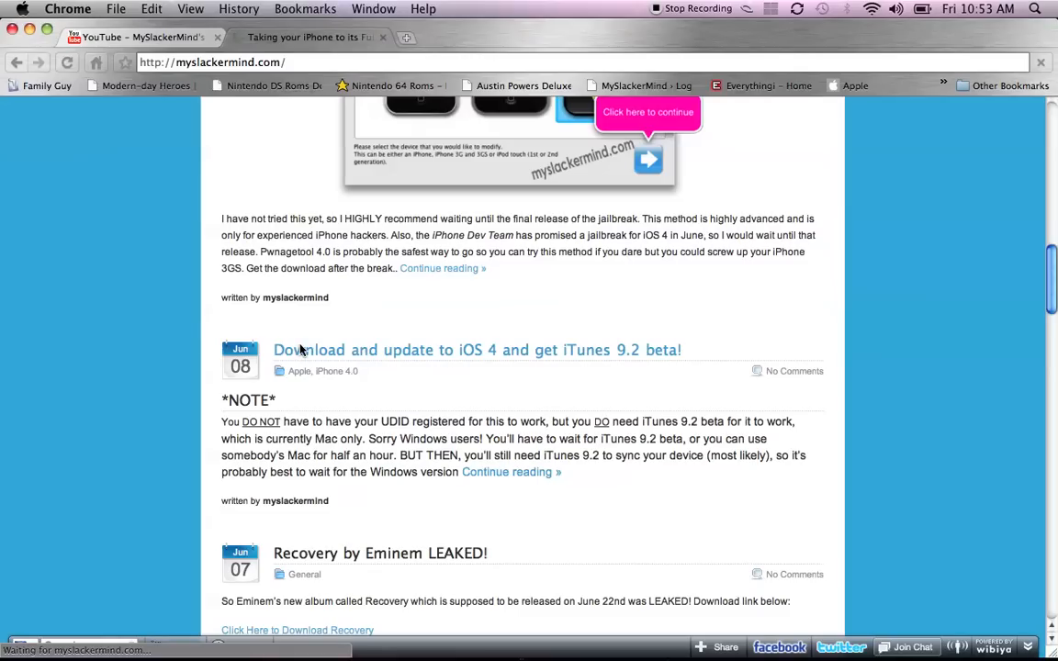
Step: Open the 'Download and update to iOS 4 and get iTunes 9.2 beta!' post and scroll to its download links
left_click(476, 350)
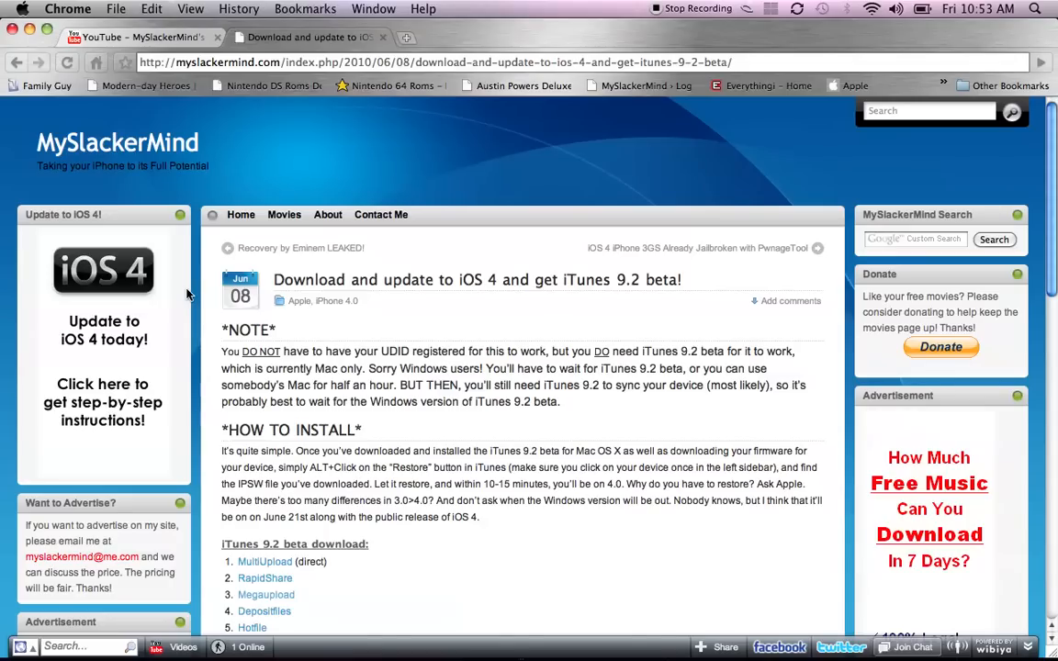
scroll("down", 3)
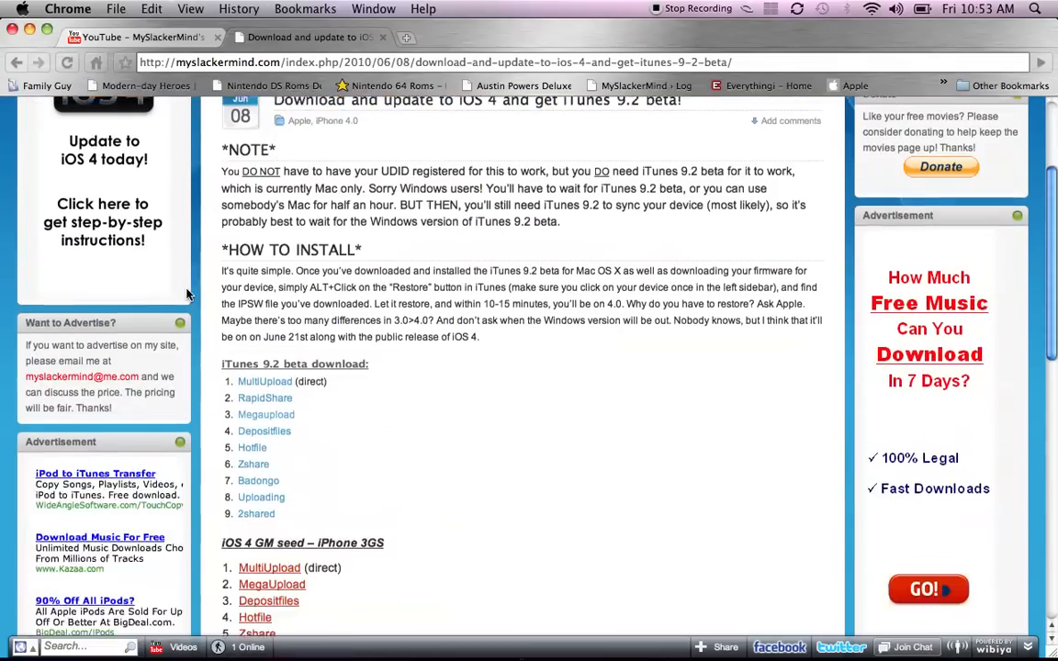
scroll("up", 3)
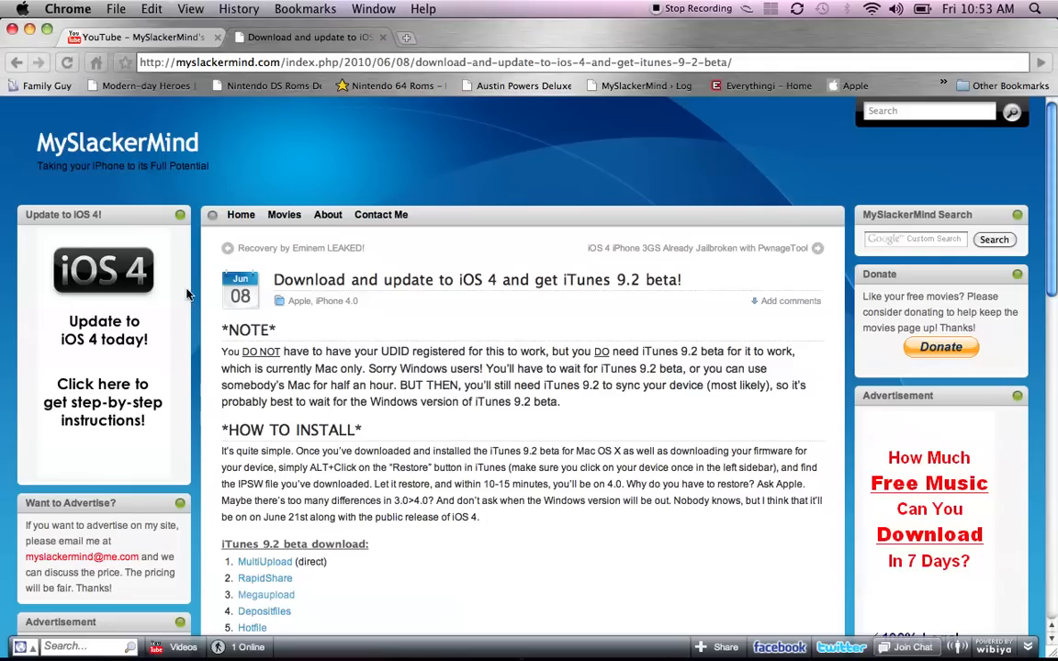
scroll("down", 3)
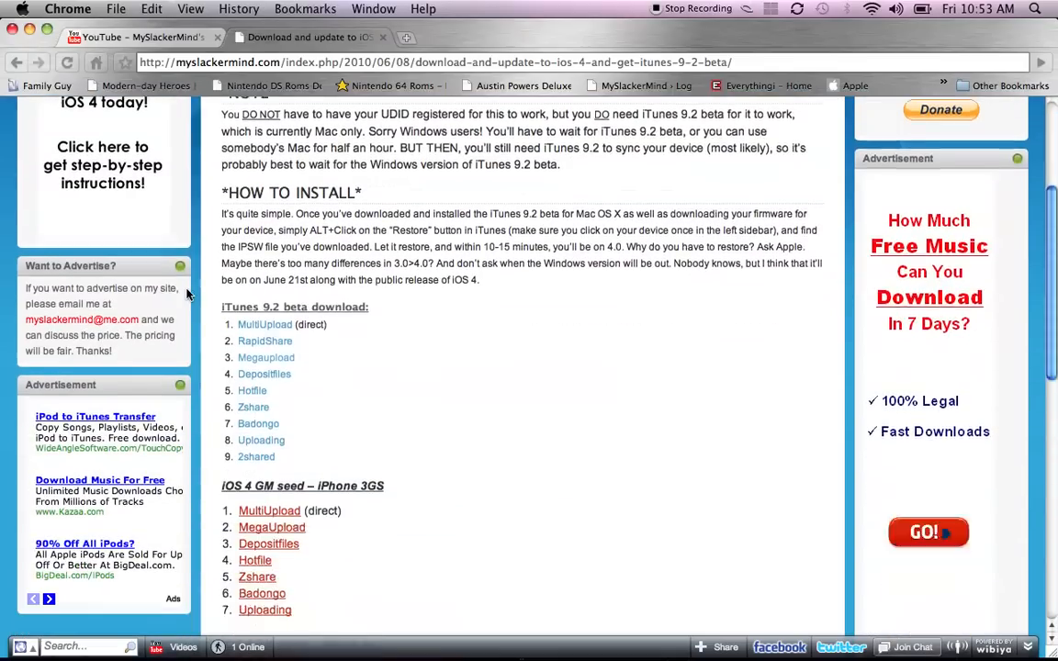
scroll("down", 3)
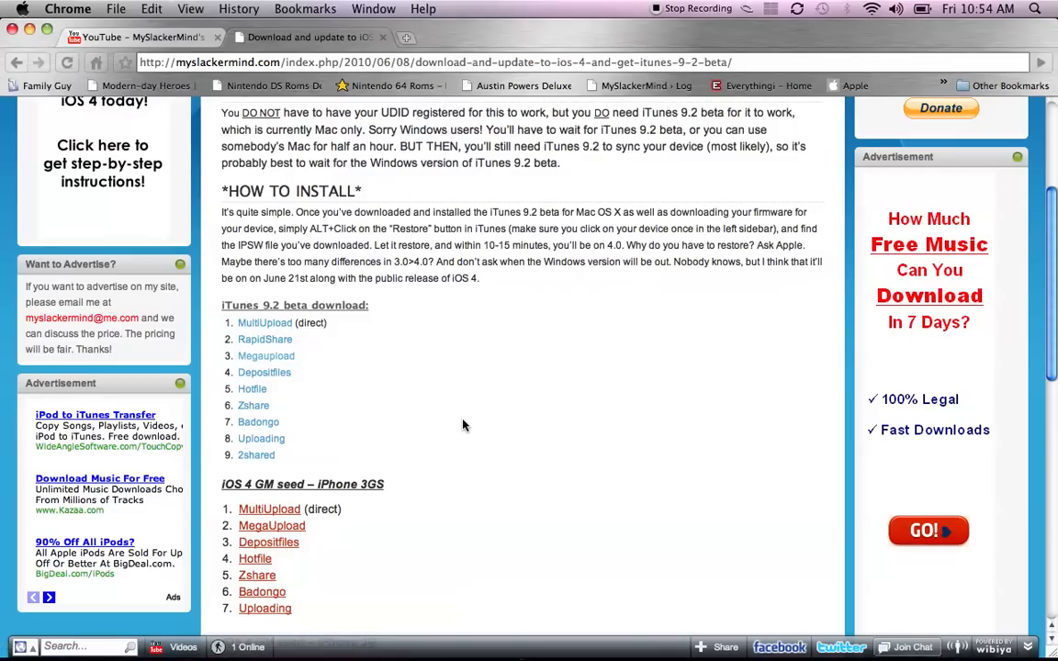
scroll("down", 3)
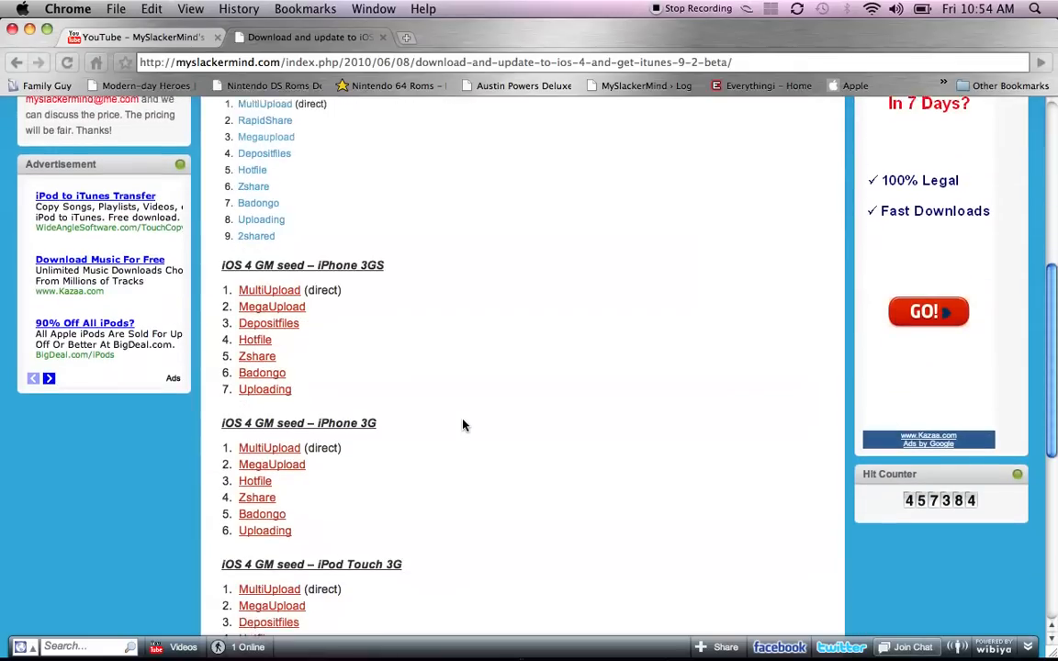
scroll("down", 3)
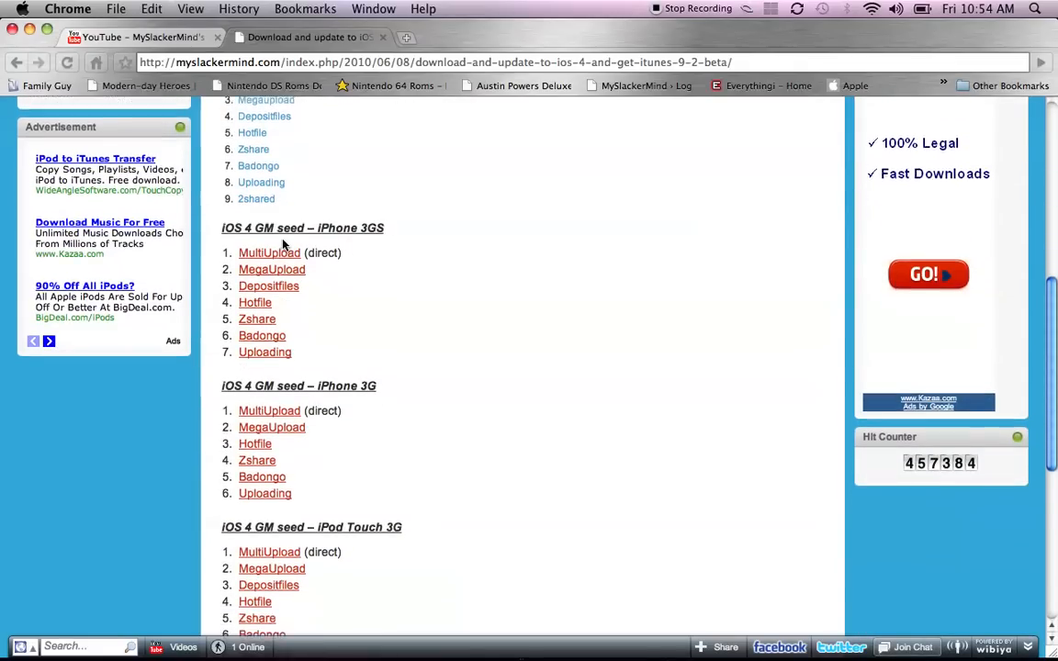
scroll("down", 3)
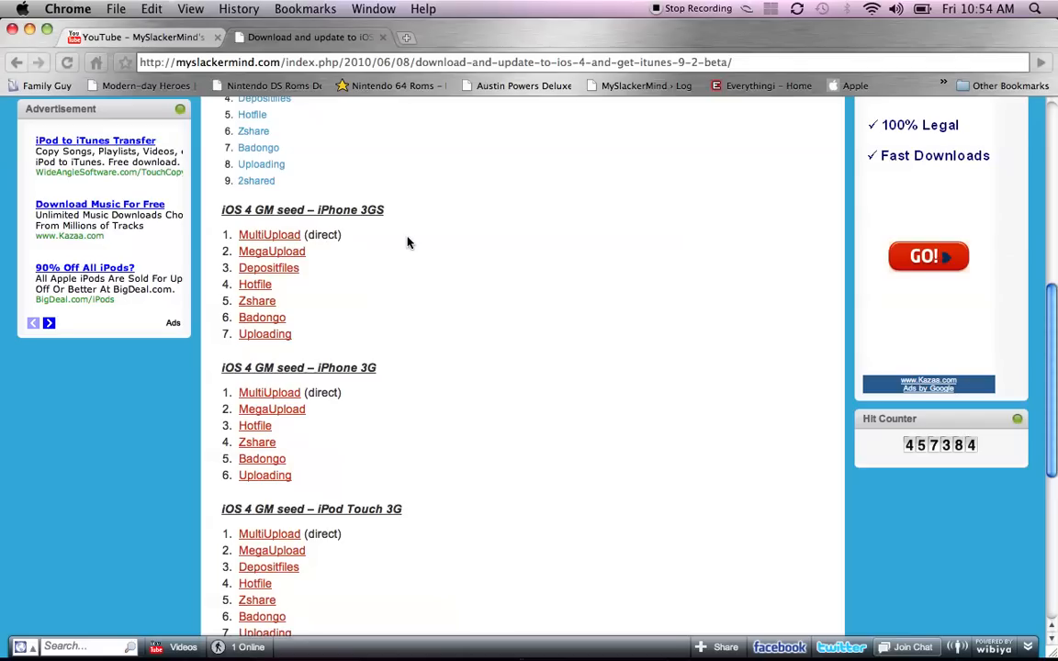
scroll("down", 3)
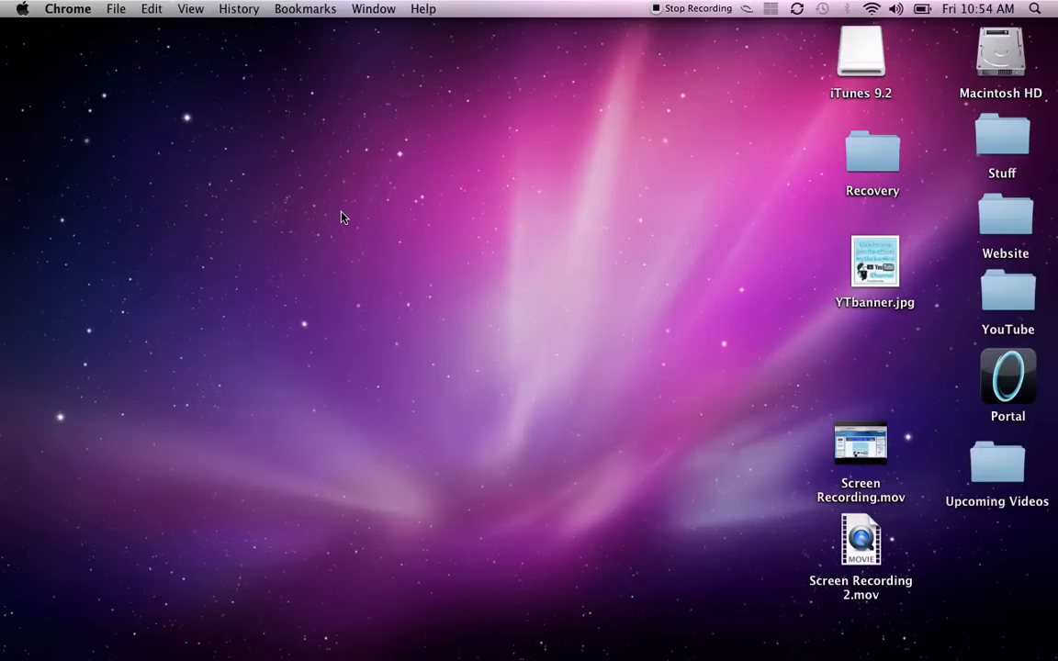
mouse_move(341, 636)
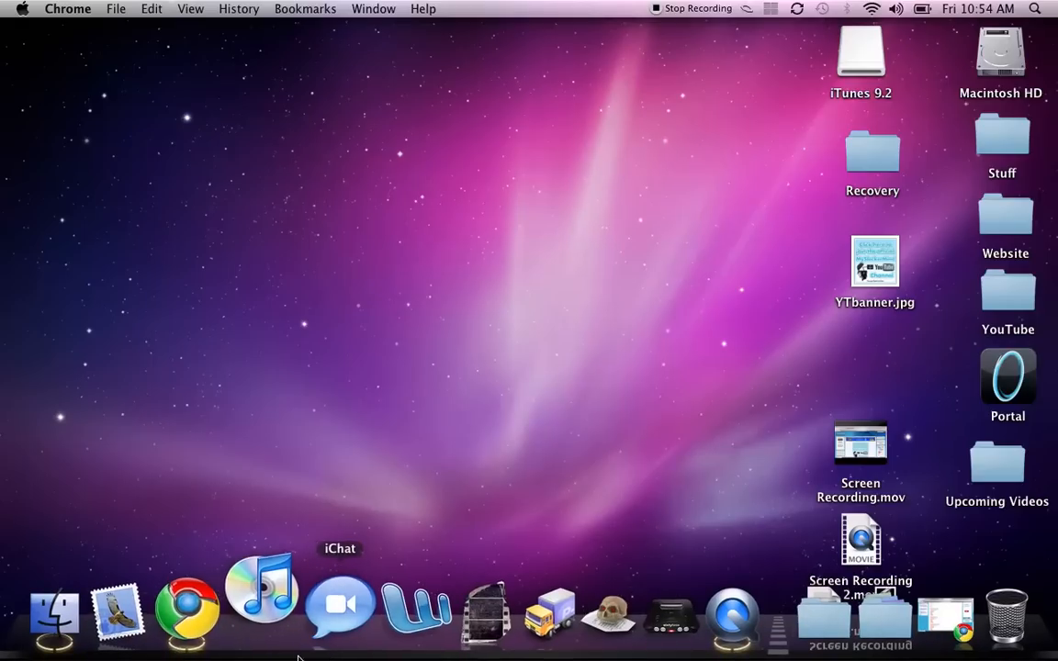
mouse_move(271, 611)
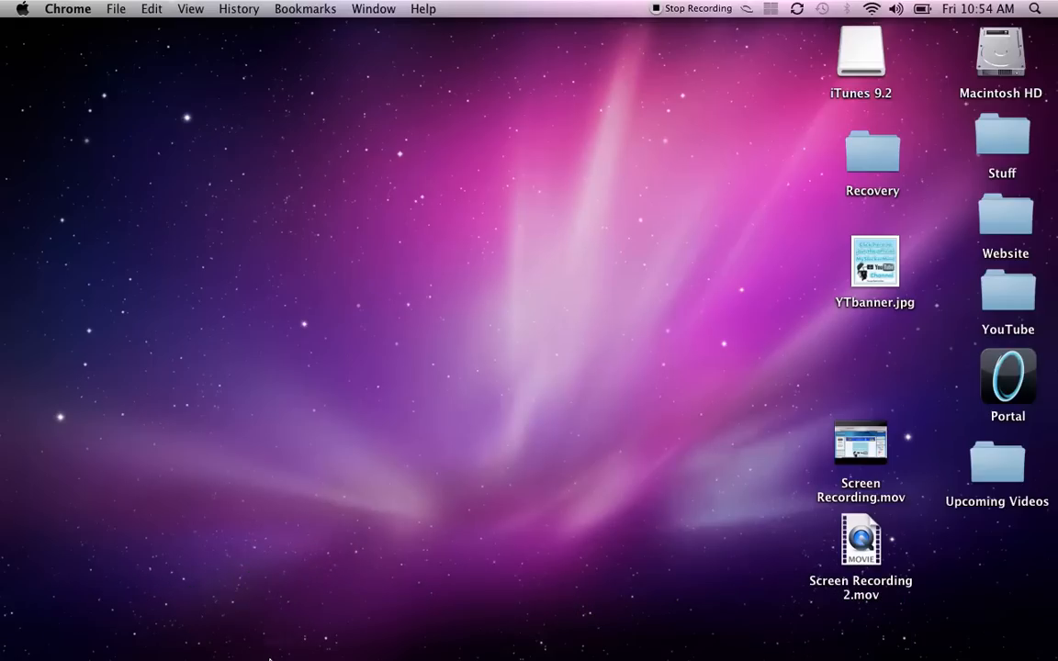
Step: Launch iTunes from the Dock
left_click(266, 617)
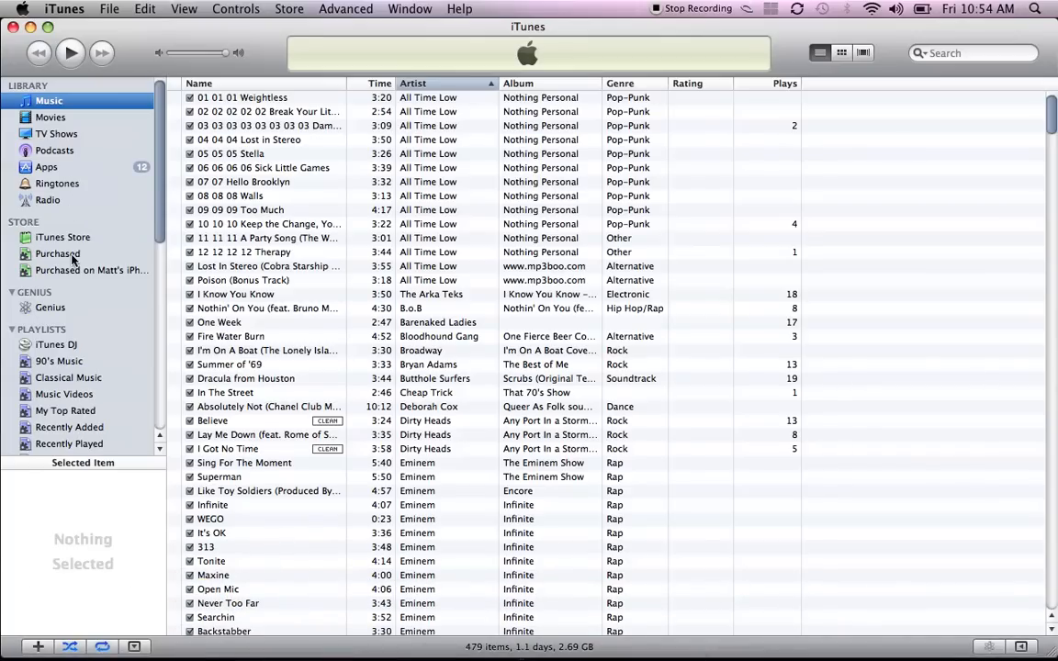
mouse_move(50, 308)
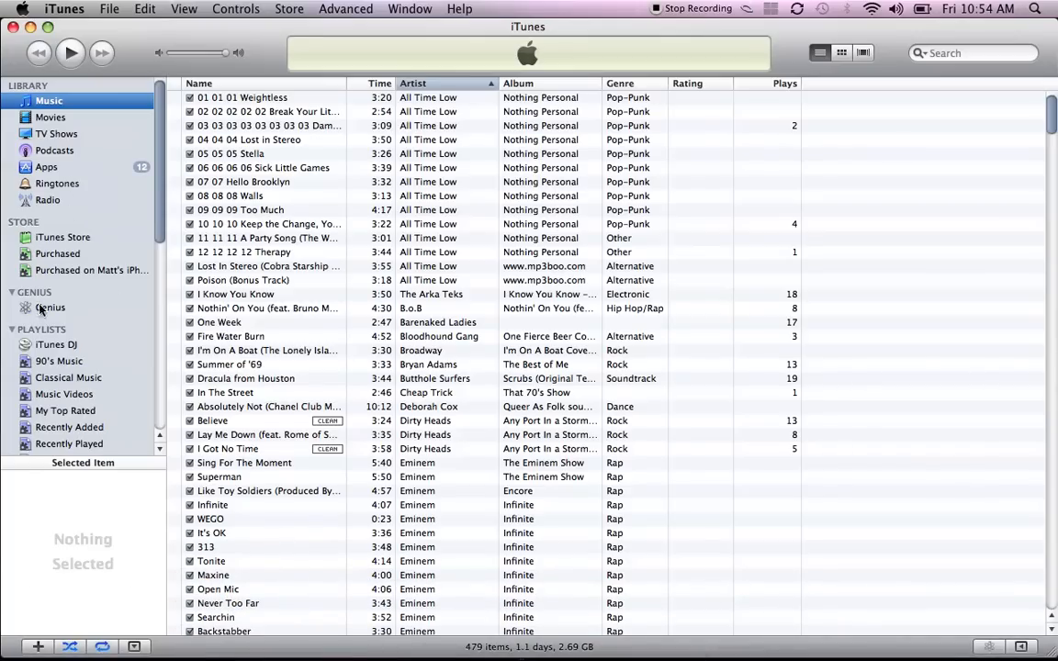
mouse_move(69, 274)
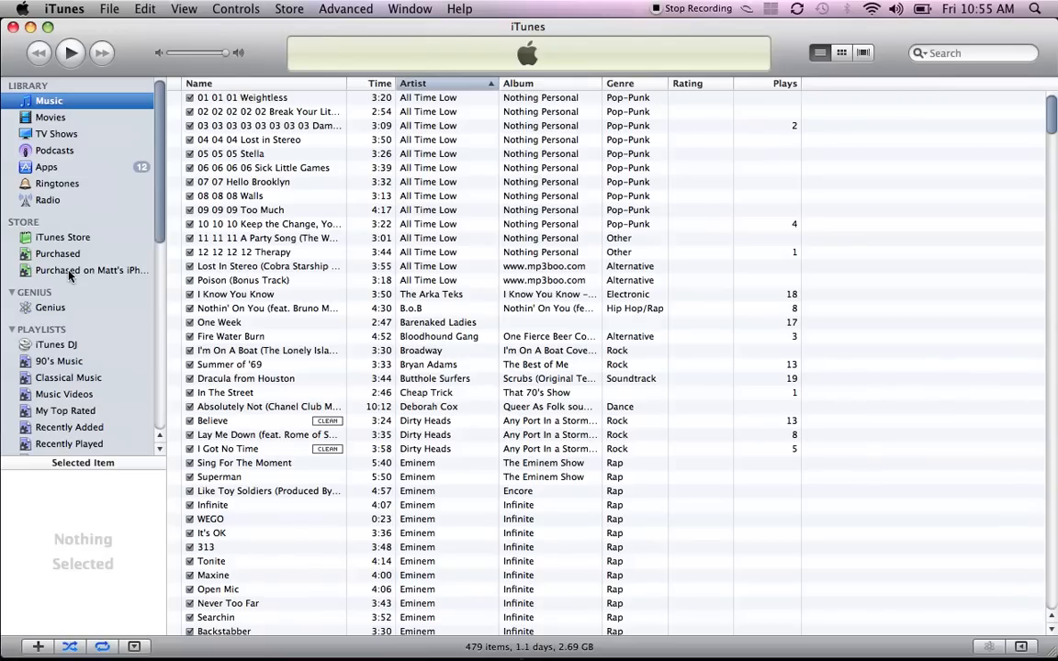
mouse_move(140, 167)
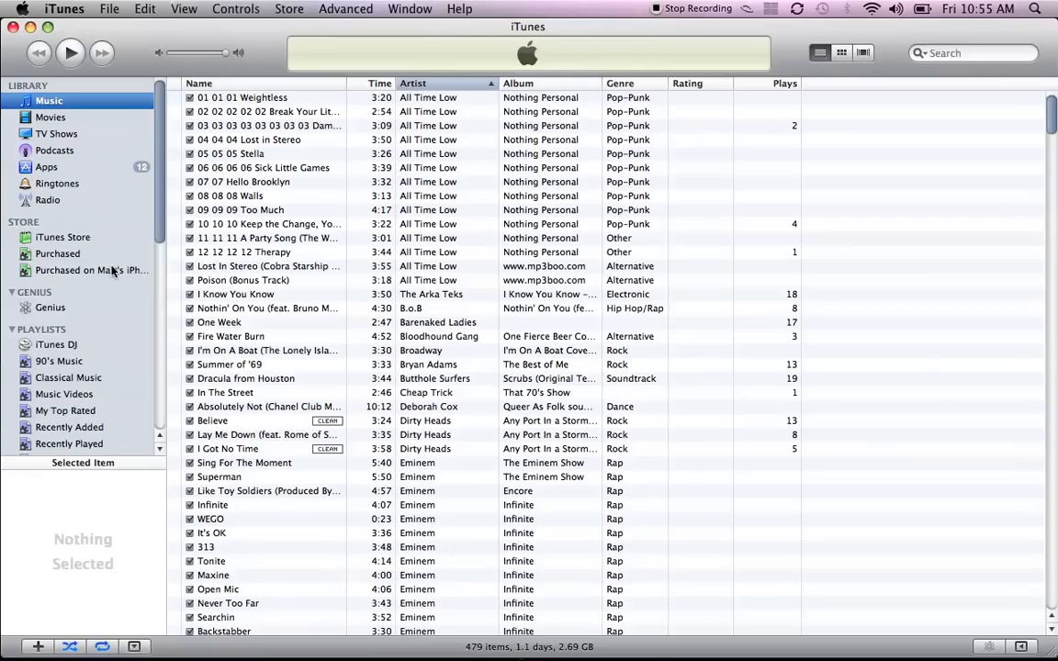
mouse_move(103, 320)
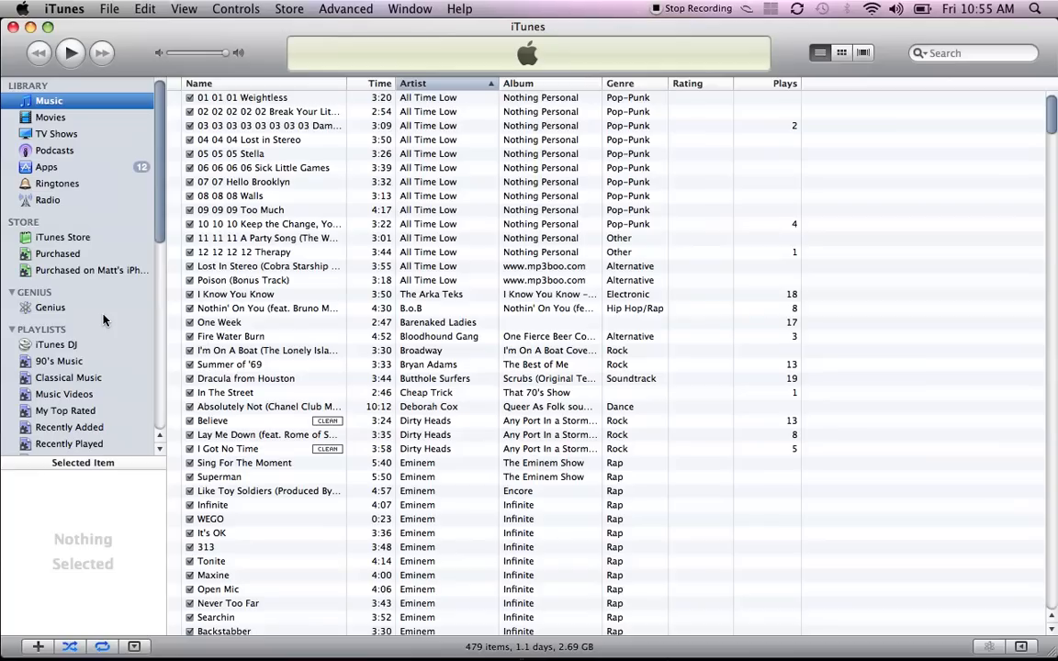
mouse_move(344, 422)
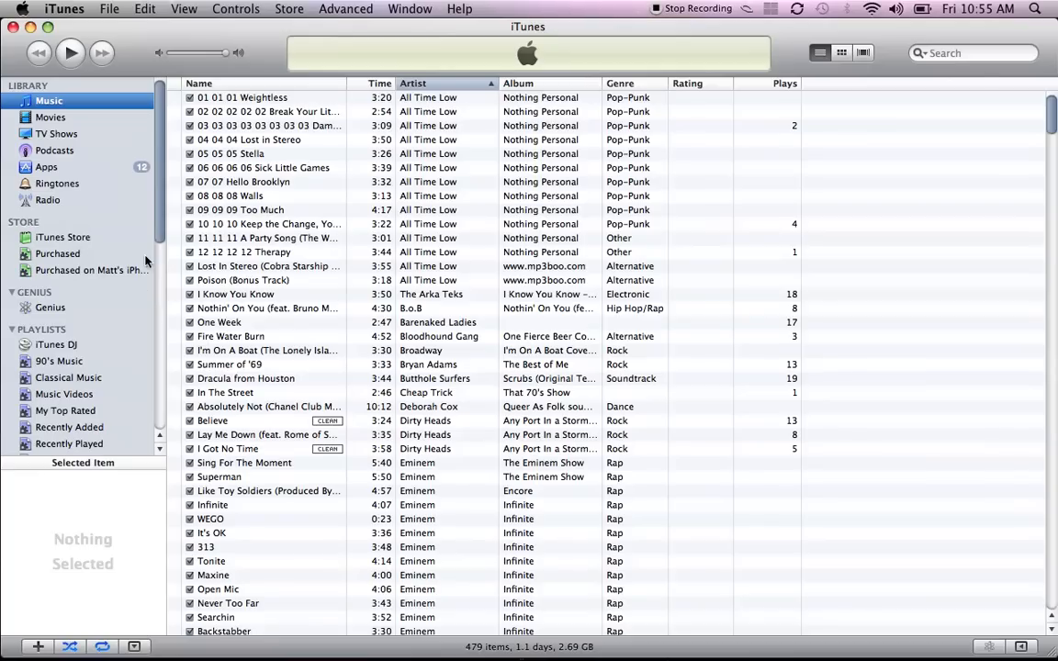
mouse_move(146, 260)
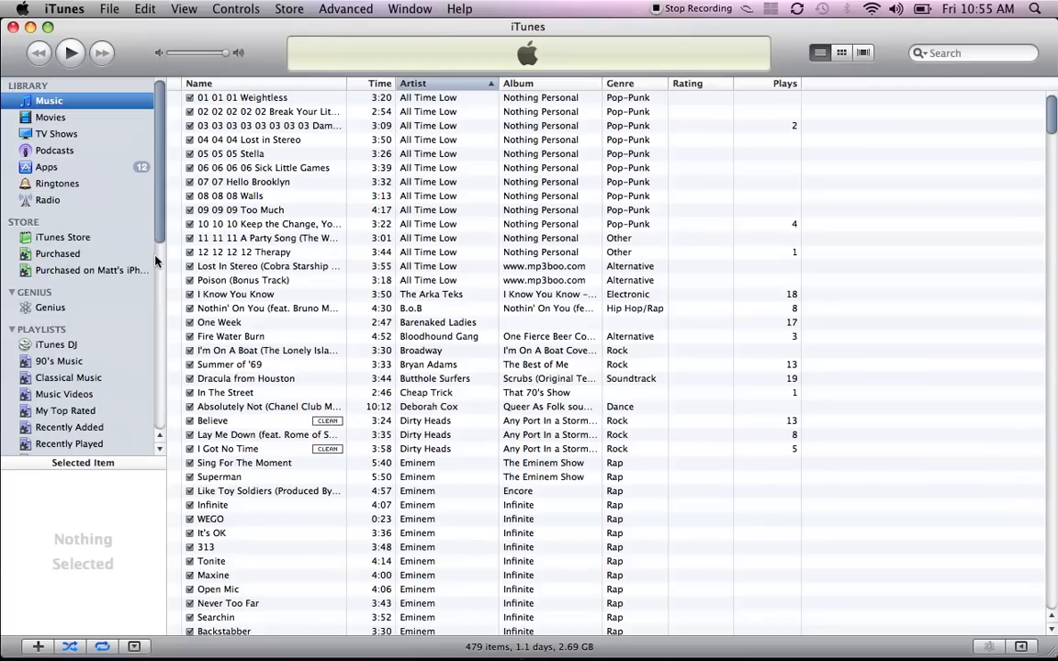
mouse_move(283, 332)
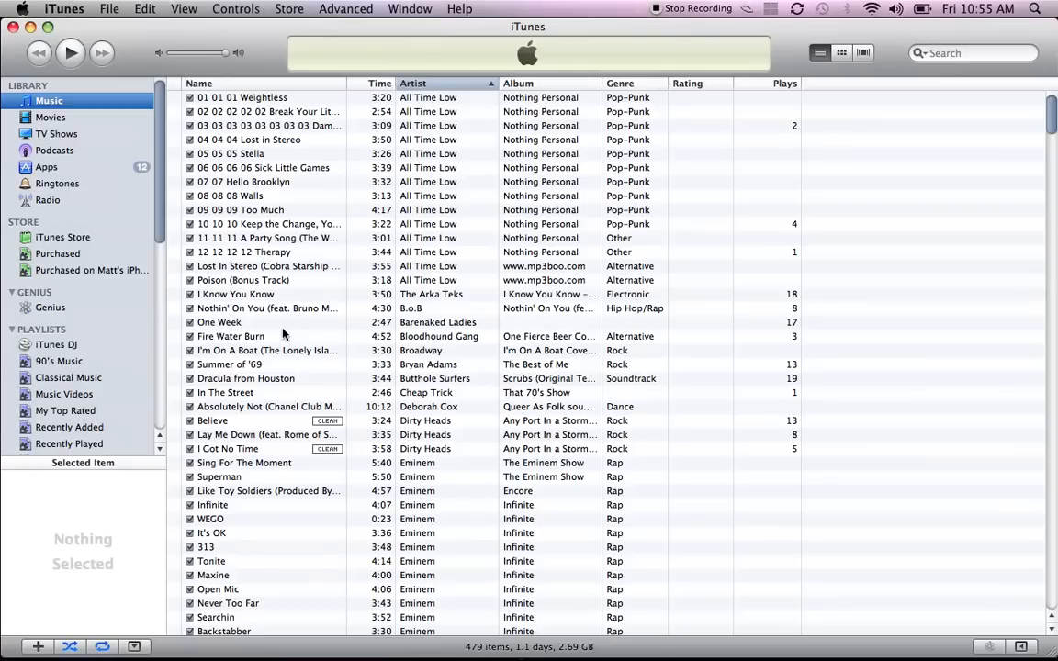
mouse_move(315, 350)
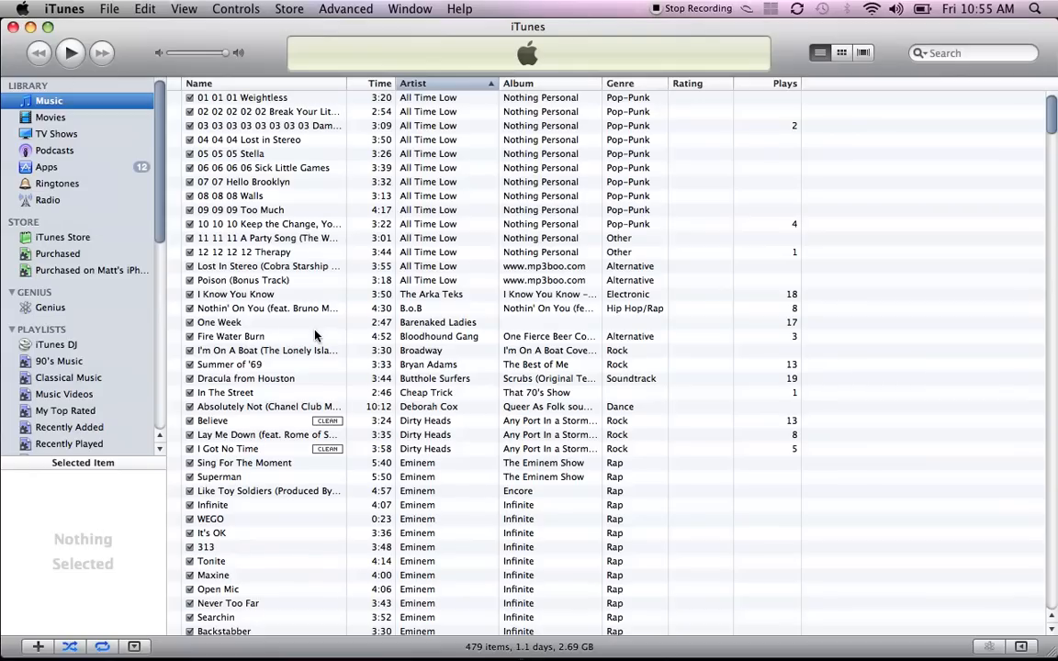
mouse_move(169, 294)
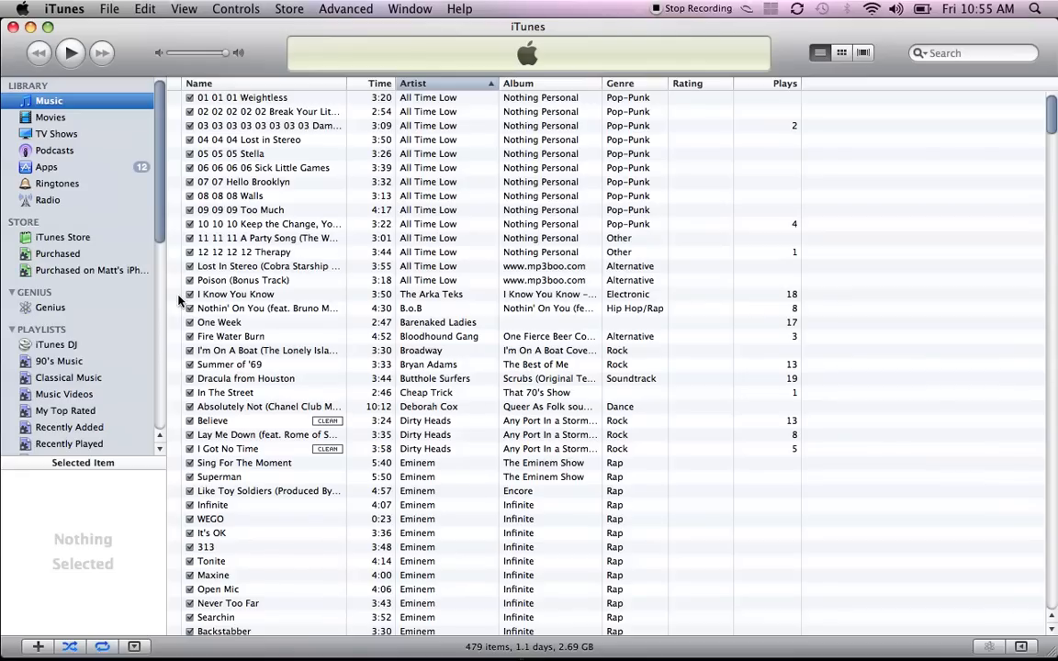
mouse_move(188, 303)
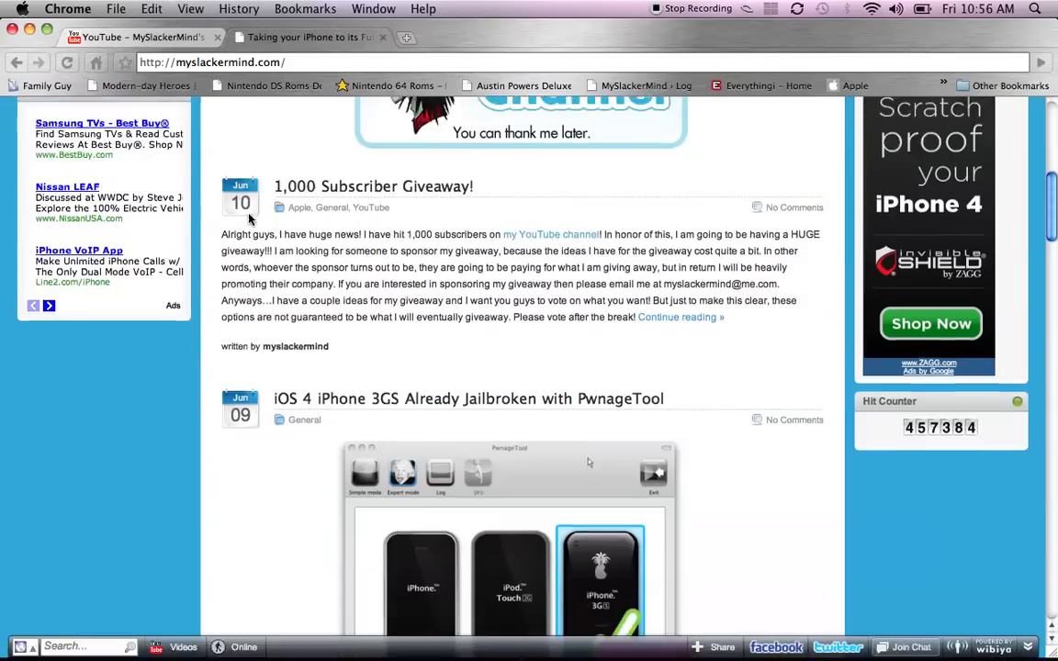
Step: Scroll the MySlackerMind homepage, then switch Chrome to the YouTube homepage tab
scroll("down", 3)
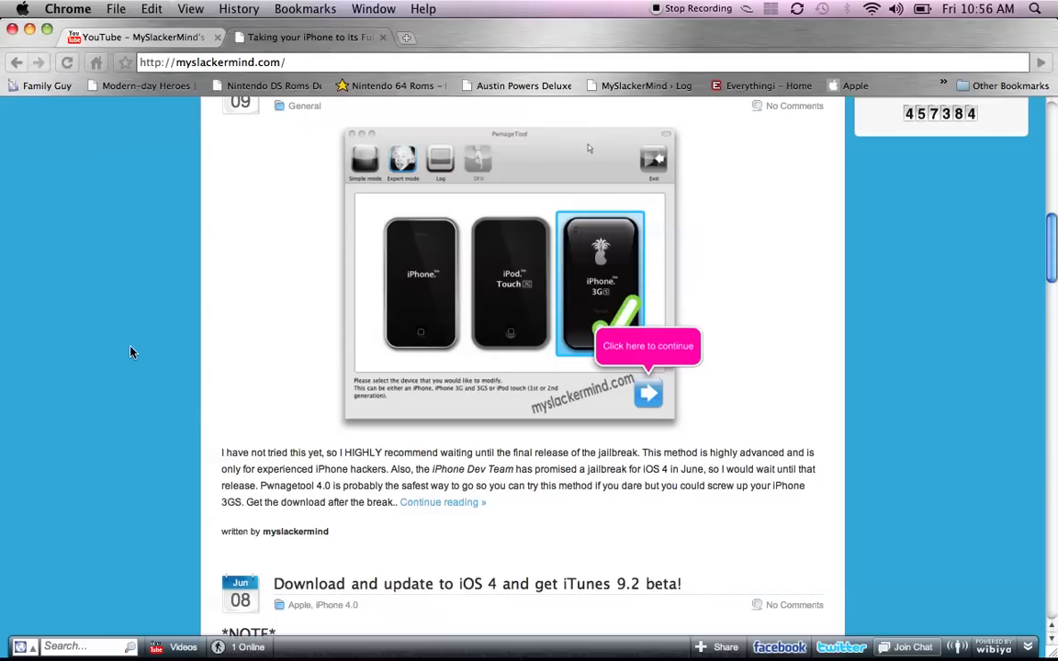
mouse_move(172, 637)
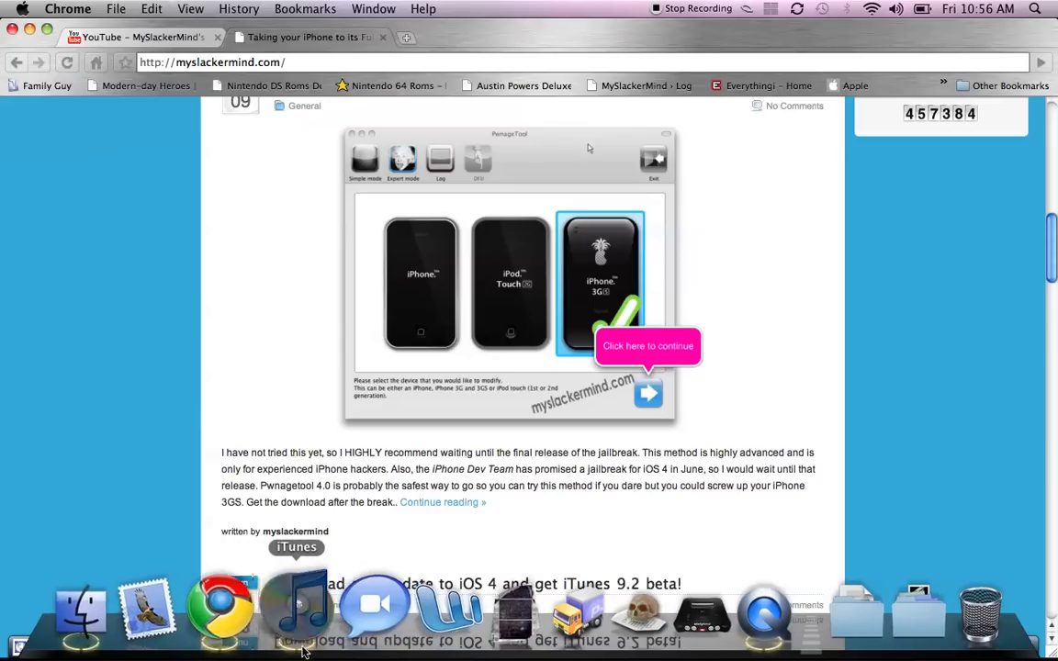
left_click(302, 617)
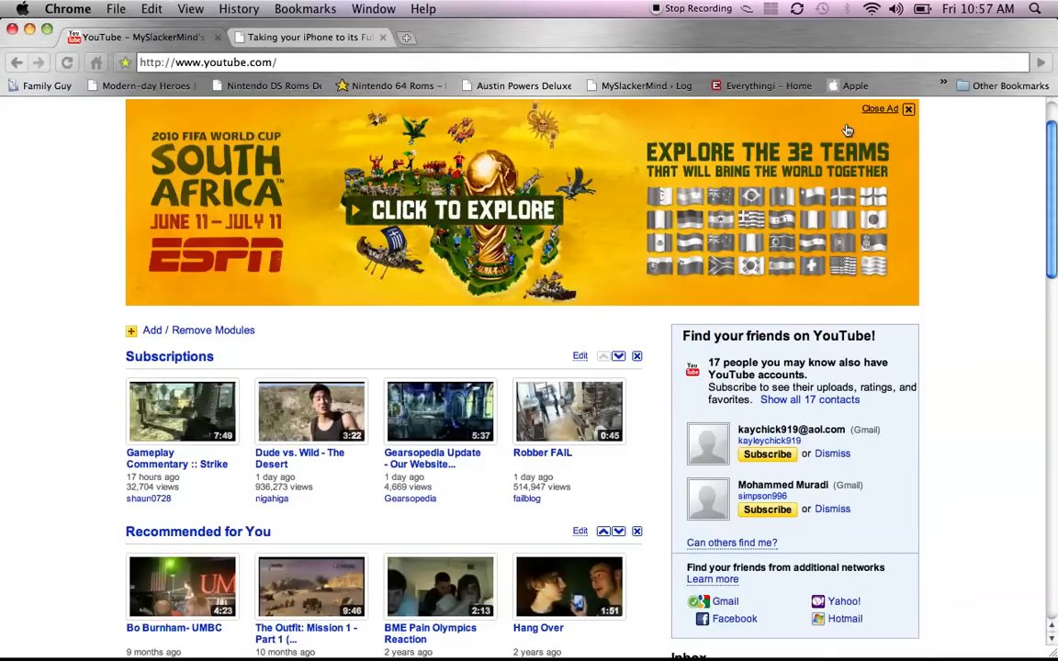
Step: Go to My Channel from the account dropdown and scroll down to the profile and subscribers
left_click(822, 120)
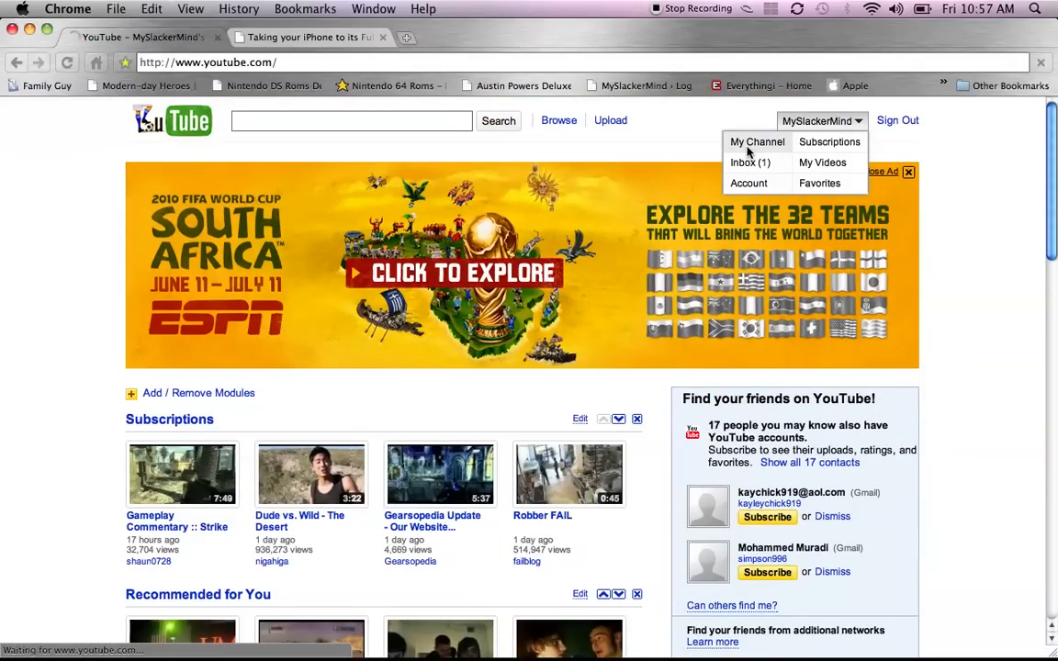
left_click(756, 142)
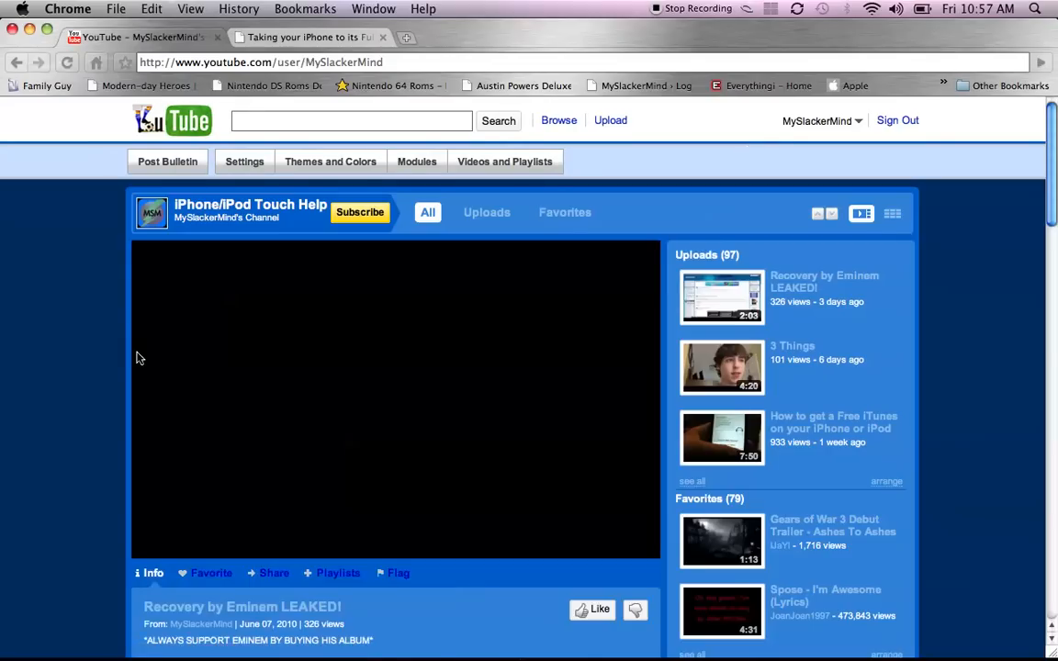
scroll("down", 3)
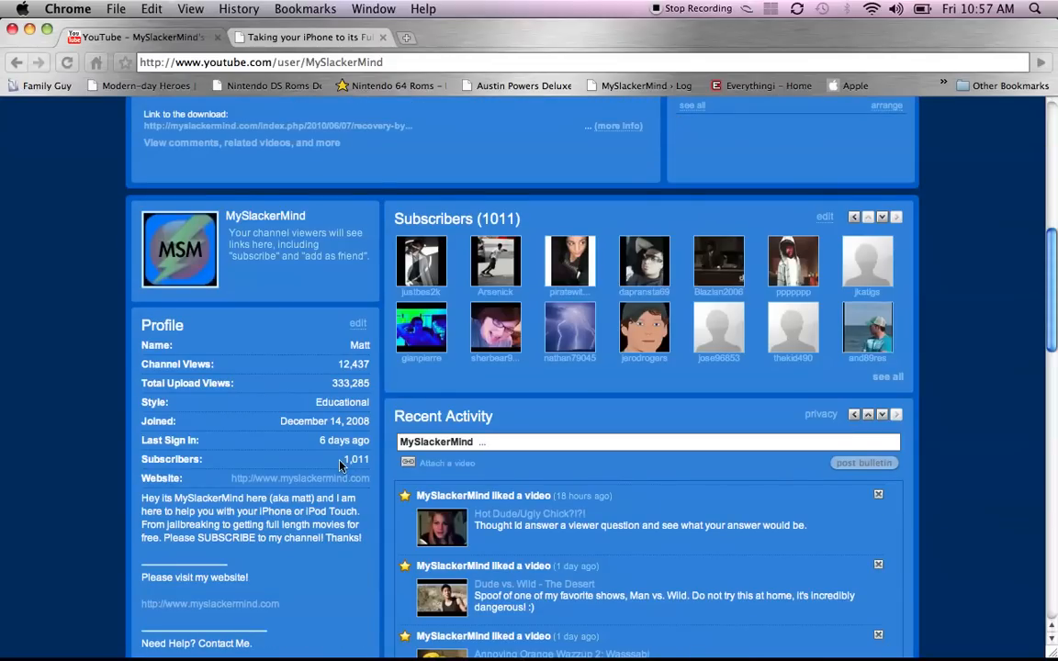